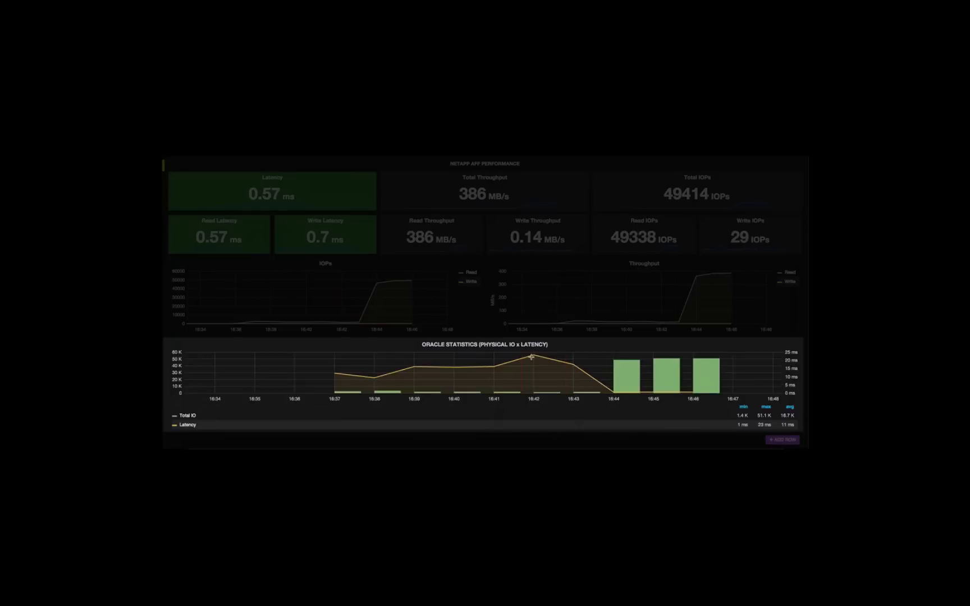
mouse_move(531, 356)
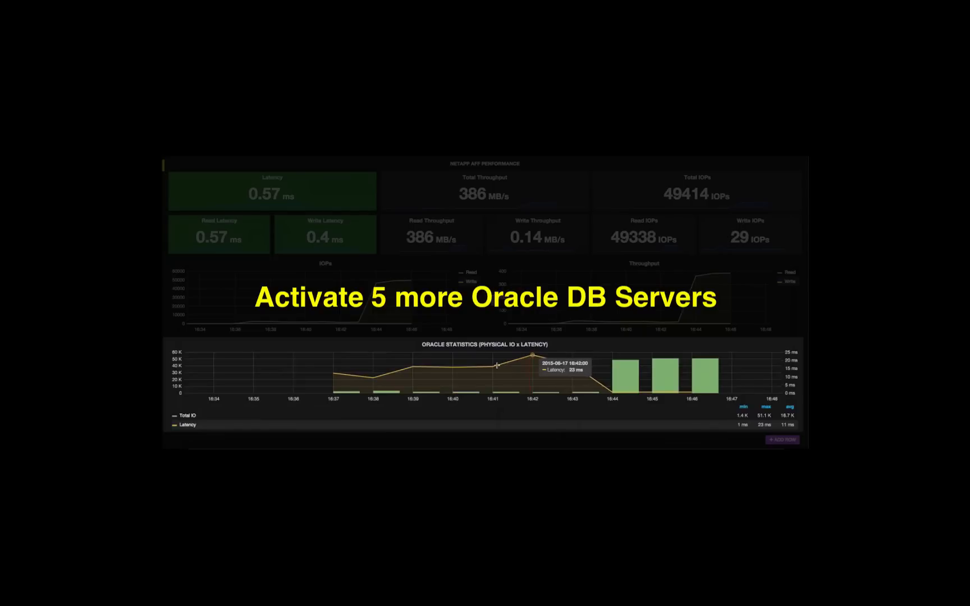
mouse_move(493, 367)
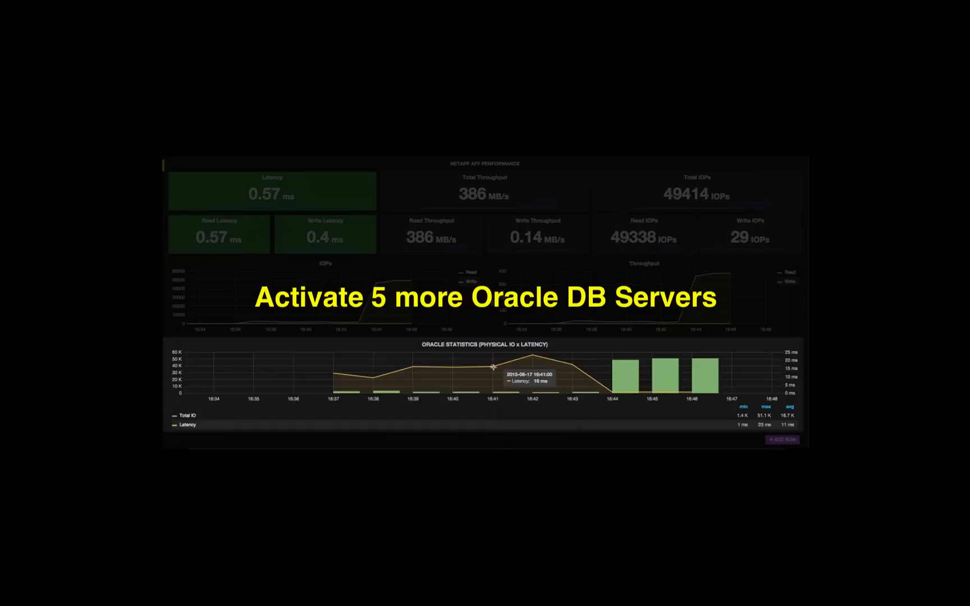
mouse_move(427, 366)
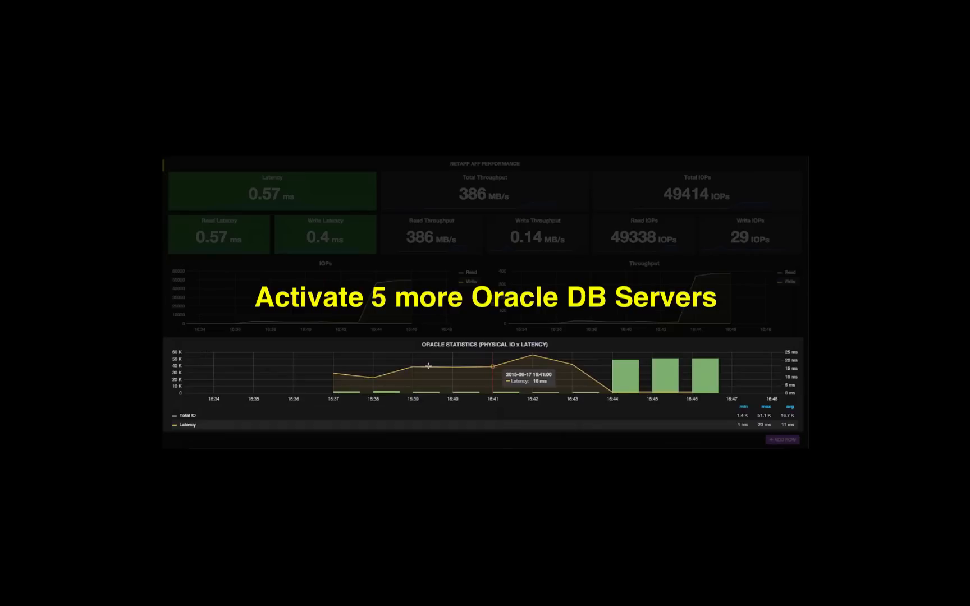